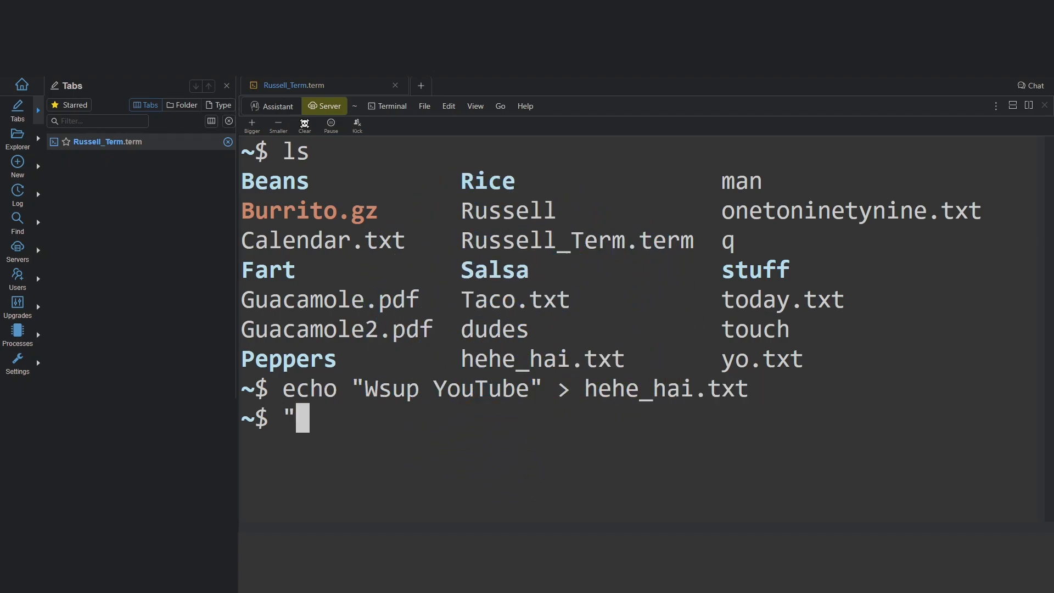
Step: Begin an echo command with the quoted string "yipee at the bash prompt
type("echo \"yipee")
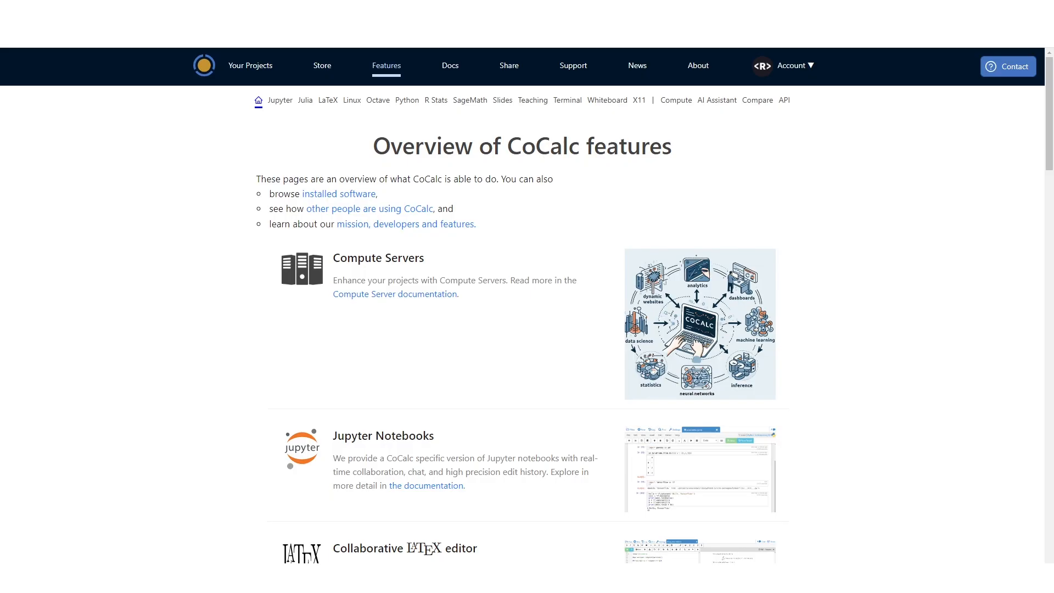
Step: Scroll down through the feature sections of the CoCalc features overview page
scroll("down", 3)
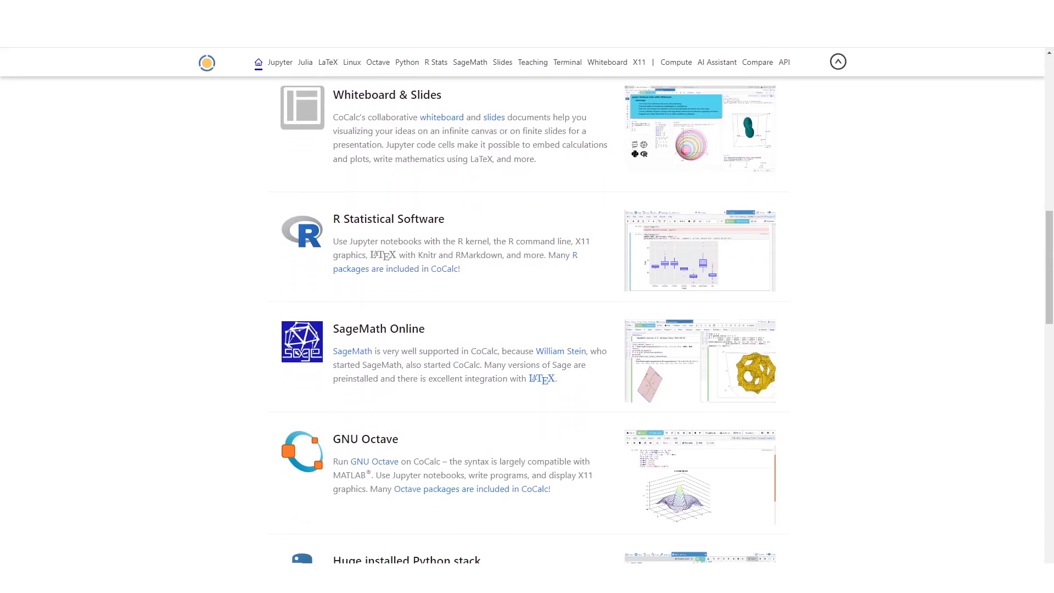
scroll("down", 3)
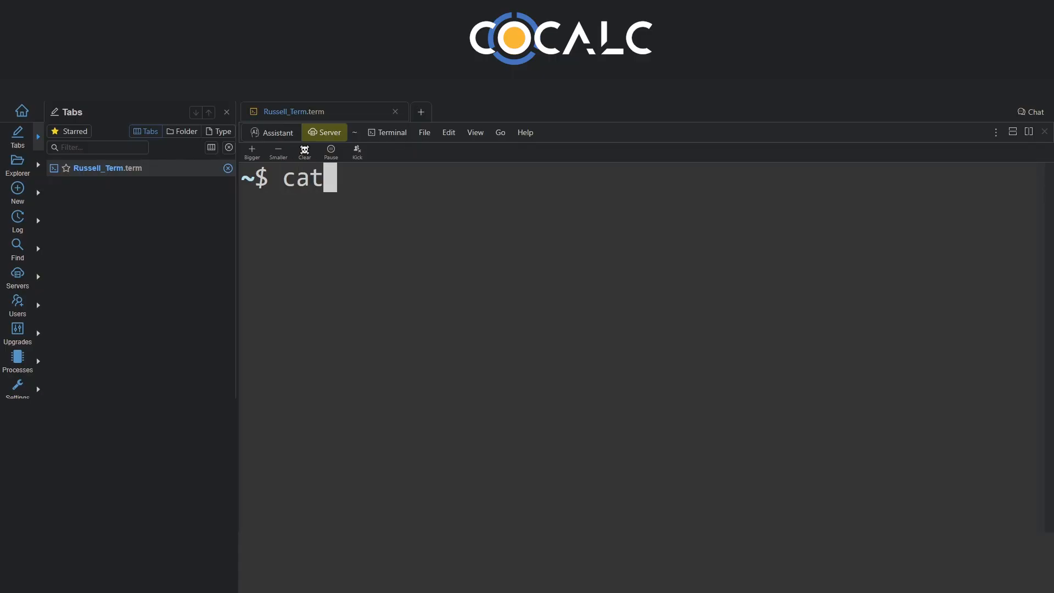
Step: Run cat -n yo.txt to print yo.txt with numbered lines
type("-n yo.txt")
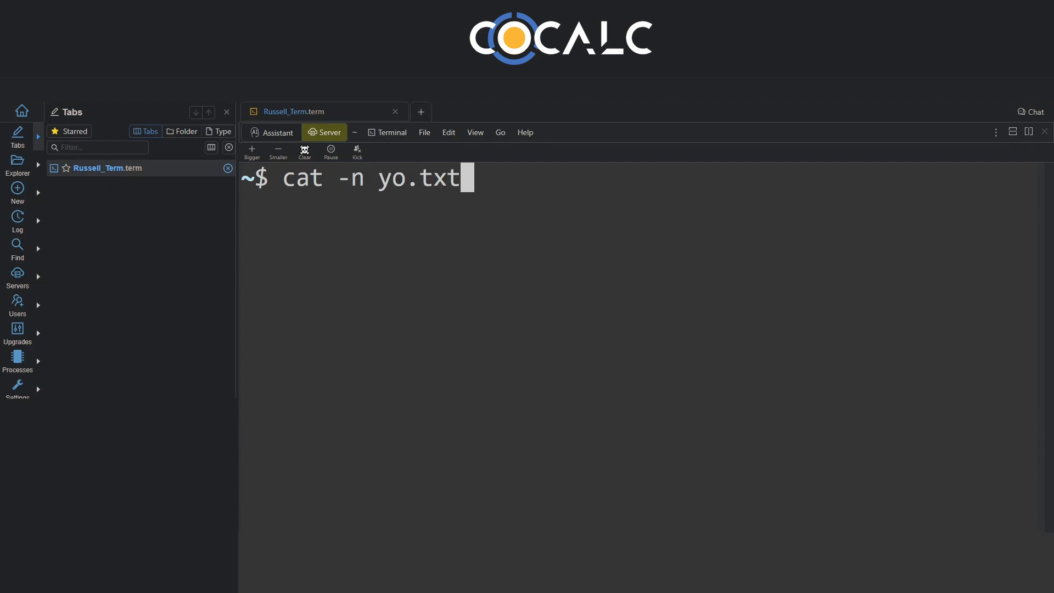
key("Return")
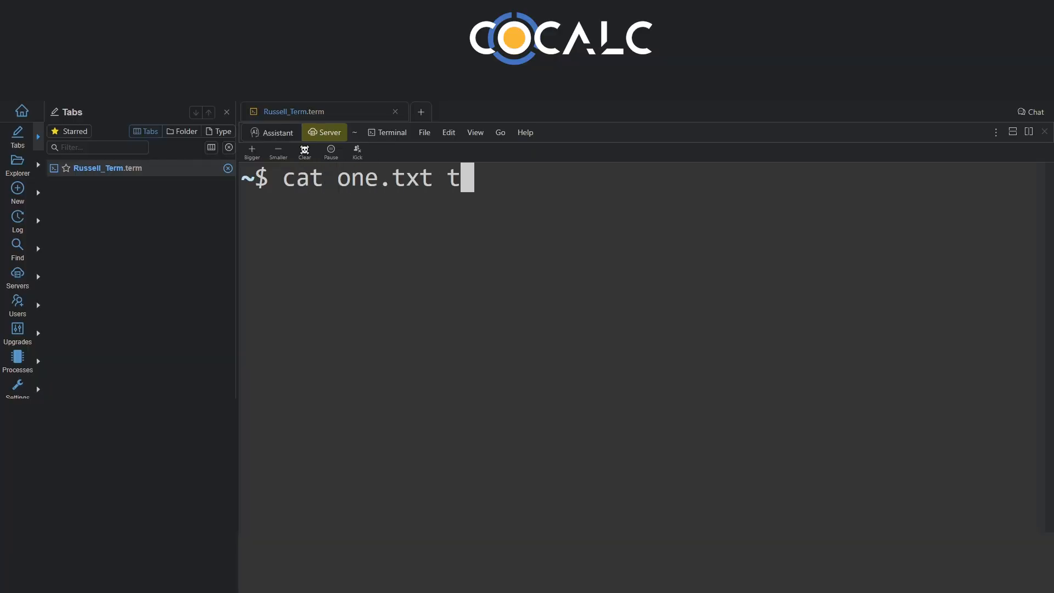
Step: Concatenate one.txt and two.txt into combined.txt, then display combined.txt with cat
type("wo.txt >")
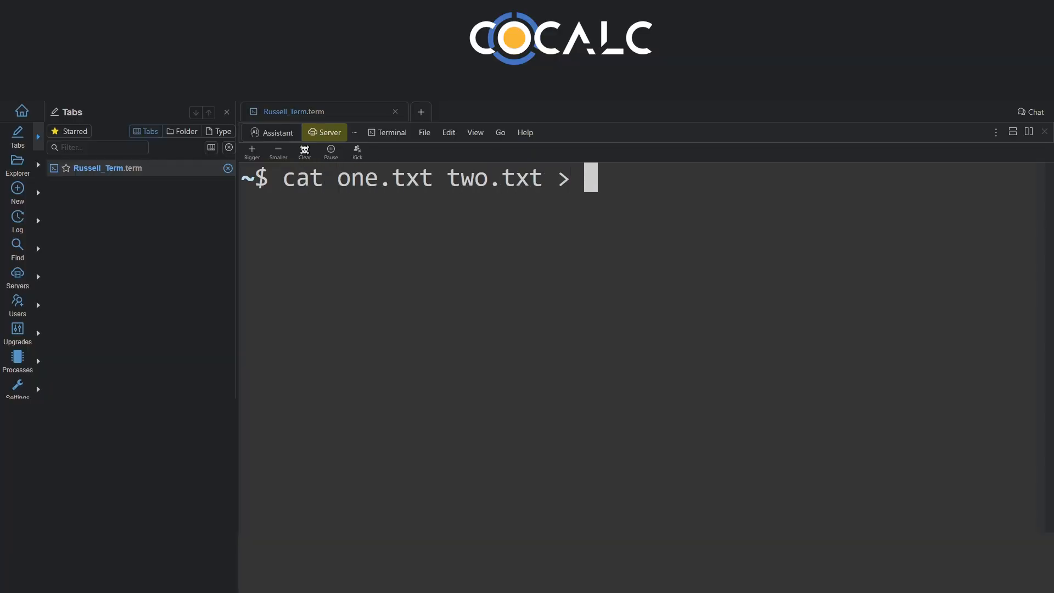
type("combined.txt")
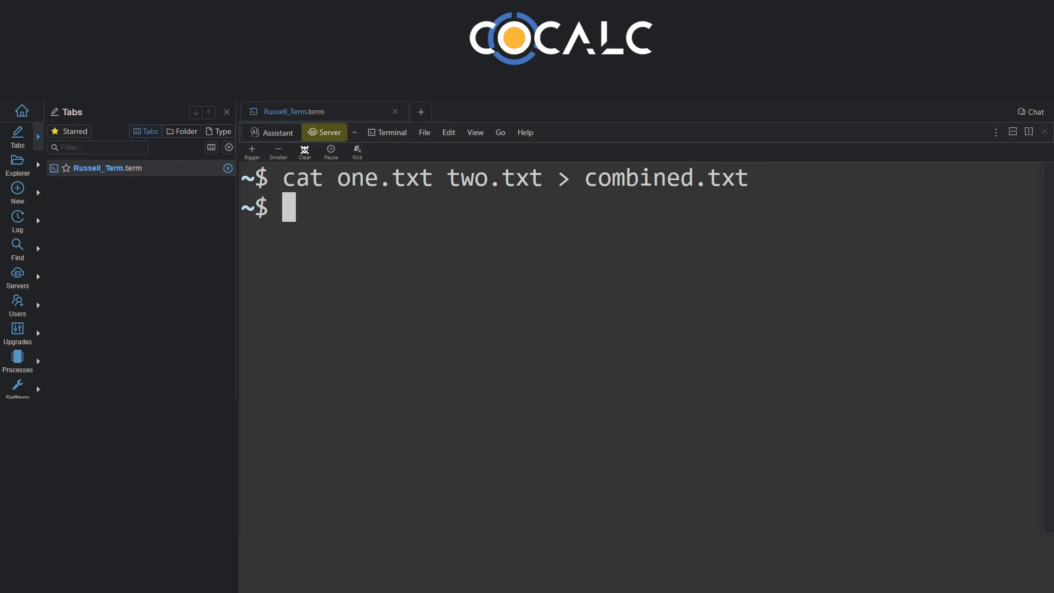
type("cat combined.")
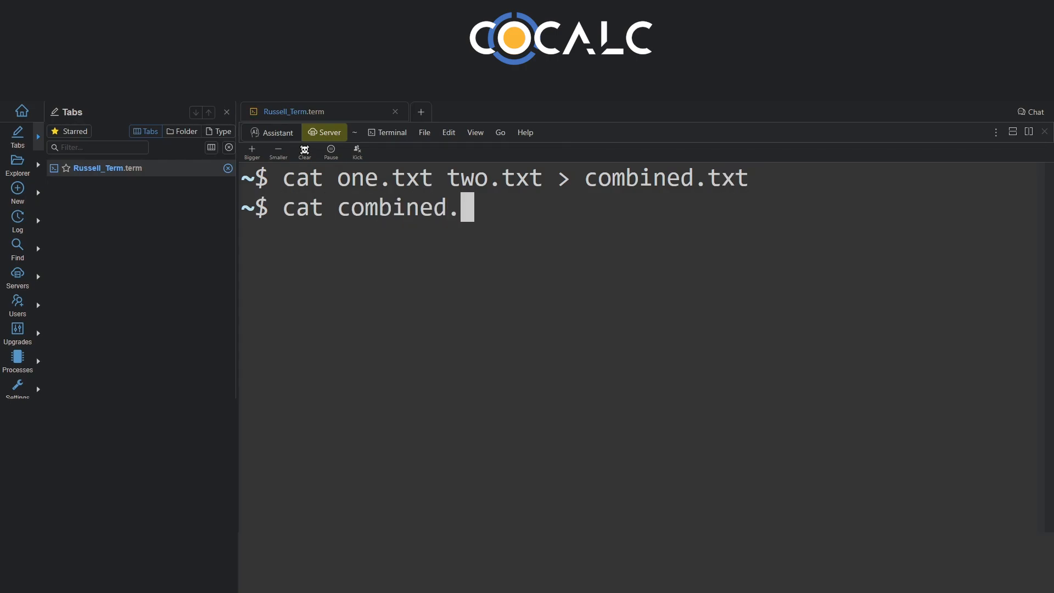
key("Return")
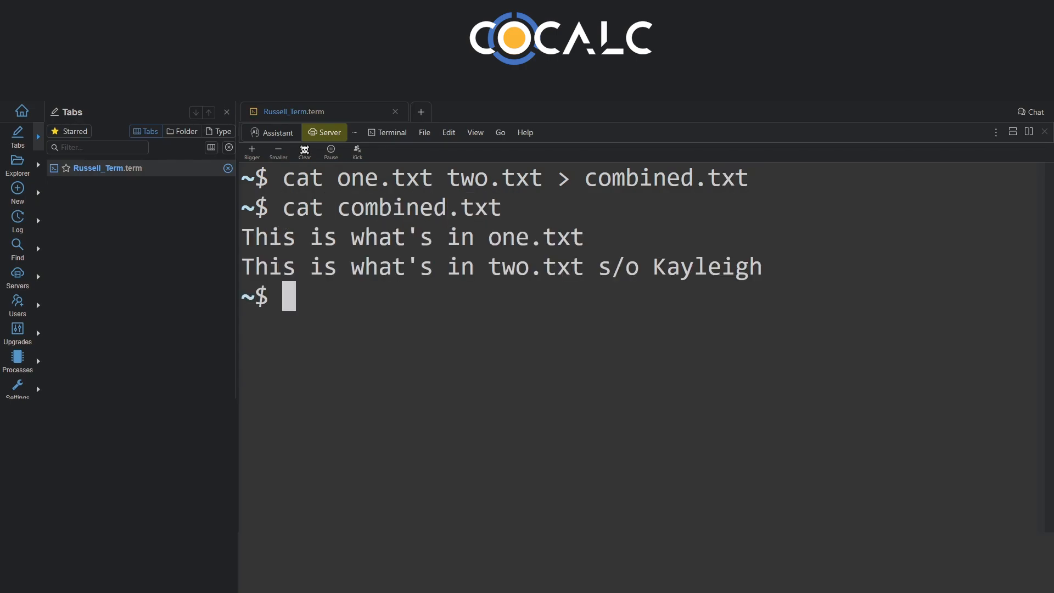